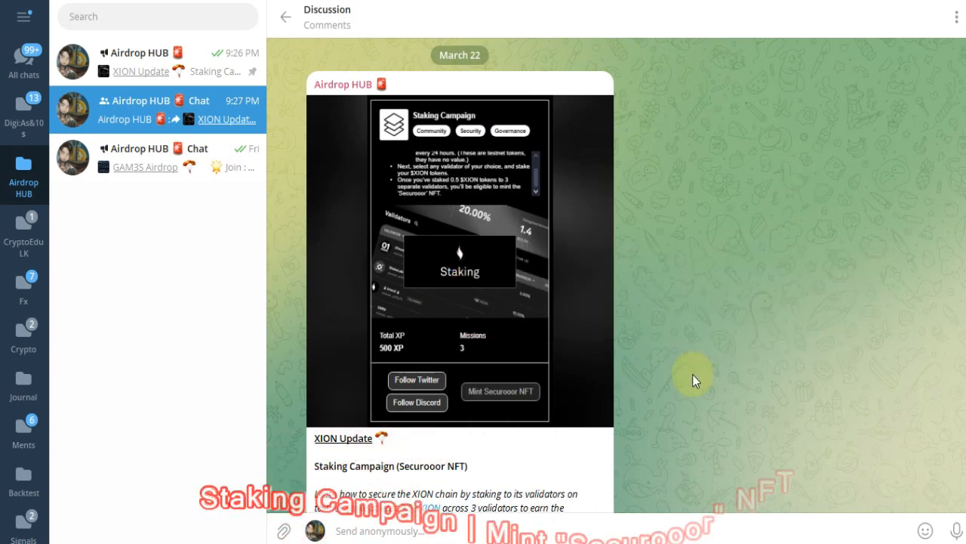
- View the Staking Campaign picture from the XION Update post at full size
{"action": "left_click", "coordinate": [459, 260]}
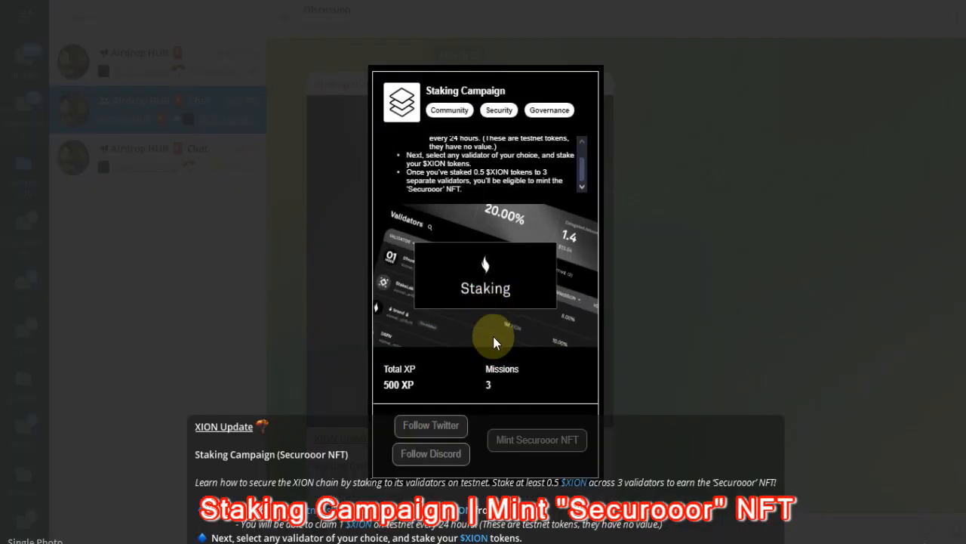
{"action": "mouse_move", "coordinate": [526, 450]}
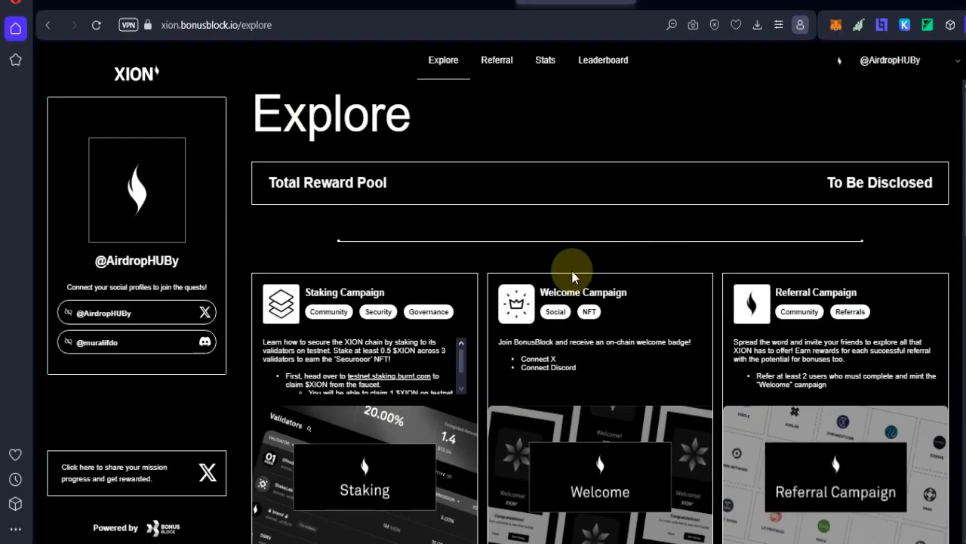
{"action": "mouse_move", "coordinate": [471, 235]}
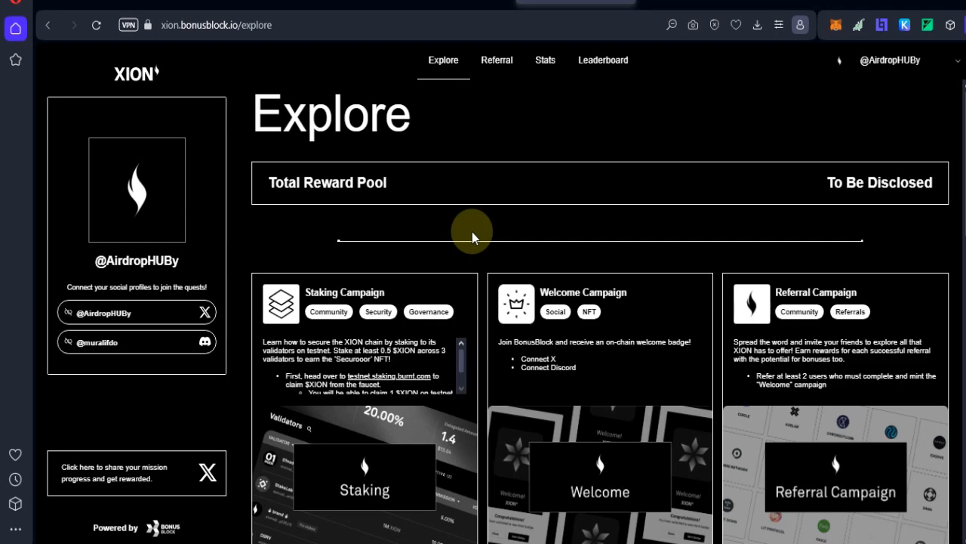
{"action": "scroll", "scroll_direction": "down", "scroll_amount": 3}
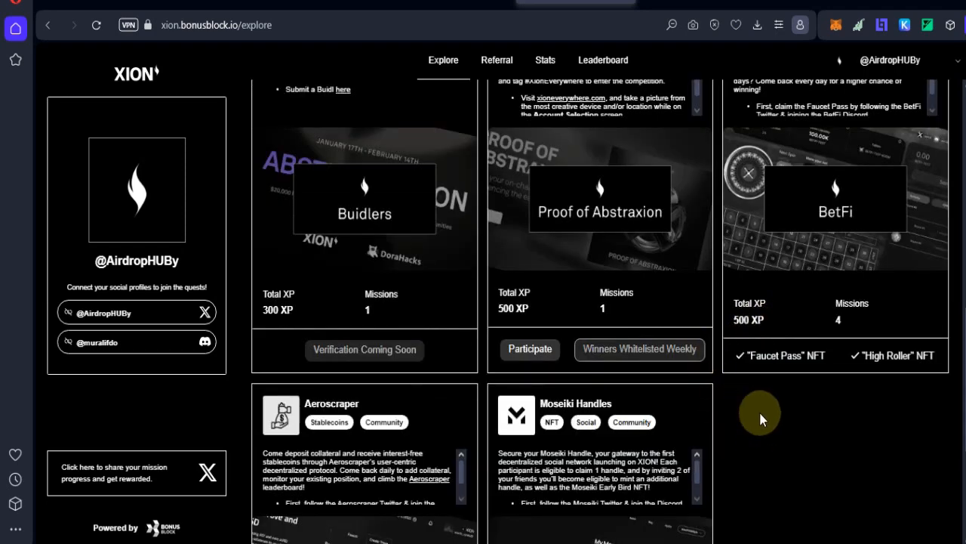
{"action": "scroll", "scroll_direction": "down", "scroll_amount": 3}
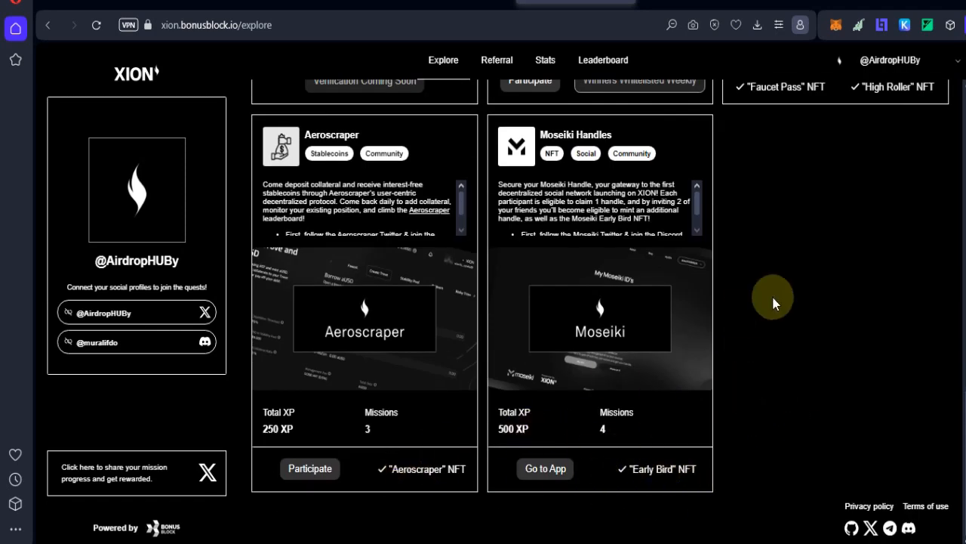
{"action": "scroll", "scroll_direction": "up", "scroll_amount": 3}
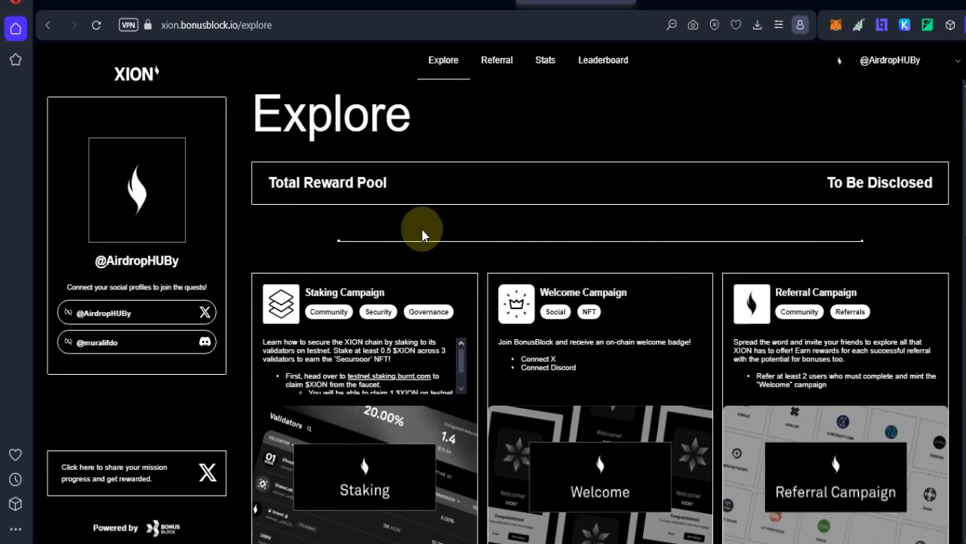
{"action": "scroll", "scroll_direction": "down", "scroll_amount": 3}
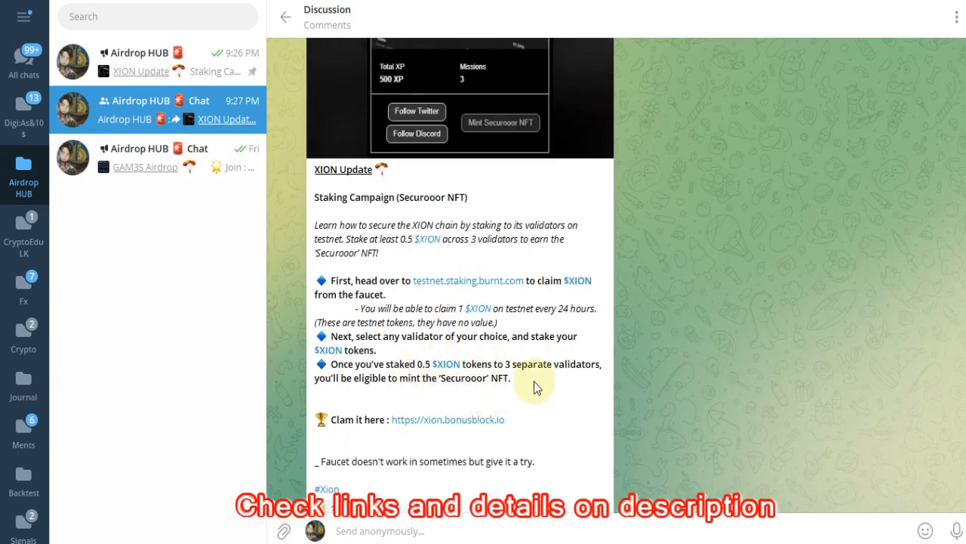
- Return to the campaign Explore page and join the Burnt (XION) Discord server via the mission's invite
{"action": "left_click", "coordinate": [447, 420]}
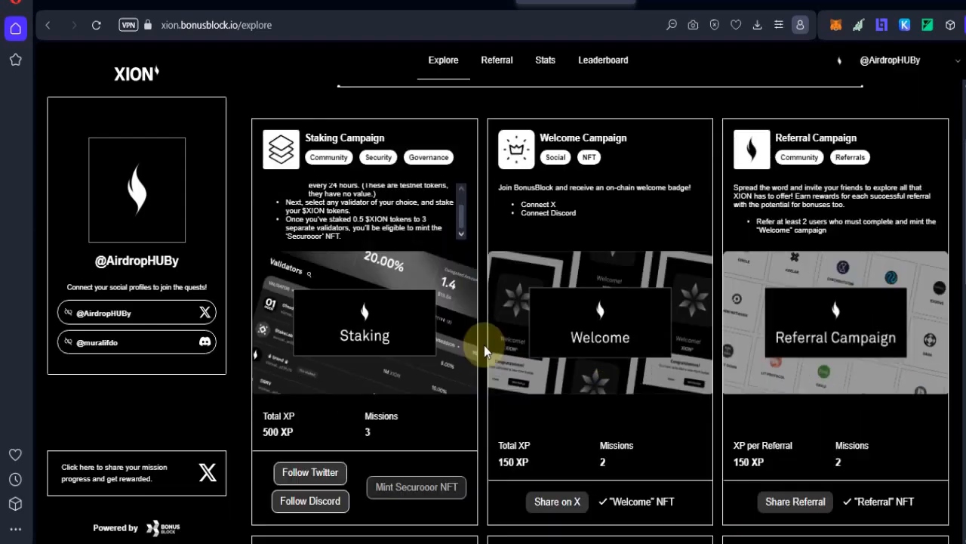
{"action": "scroll", "scroll_direction": "down", "scroll_amount": 3}
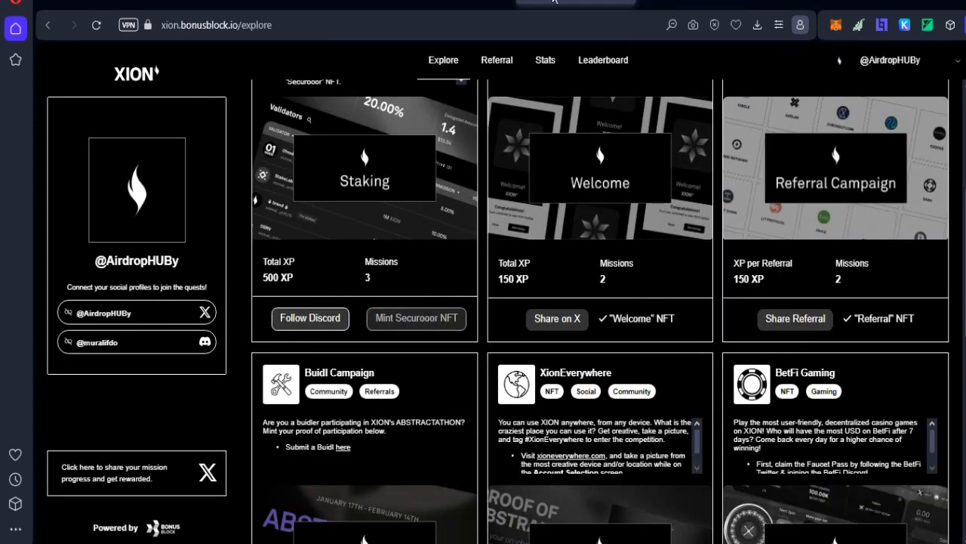
{"action": "left_click", "coordinate": [310, 317]}
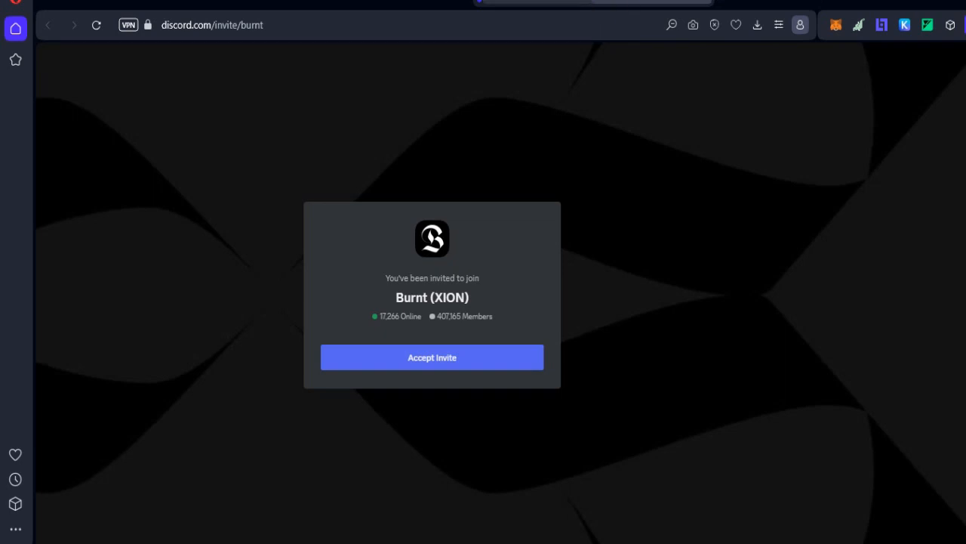
{"action": "left_click", "coordinate": [432, 356]}
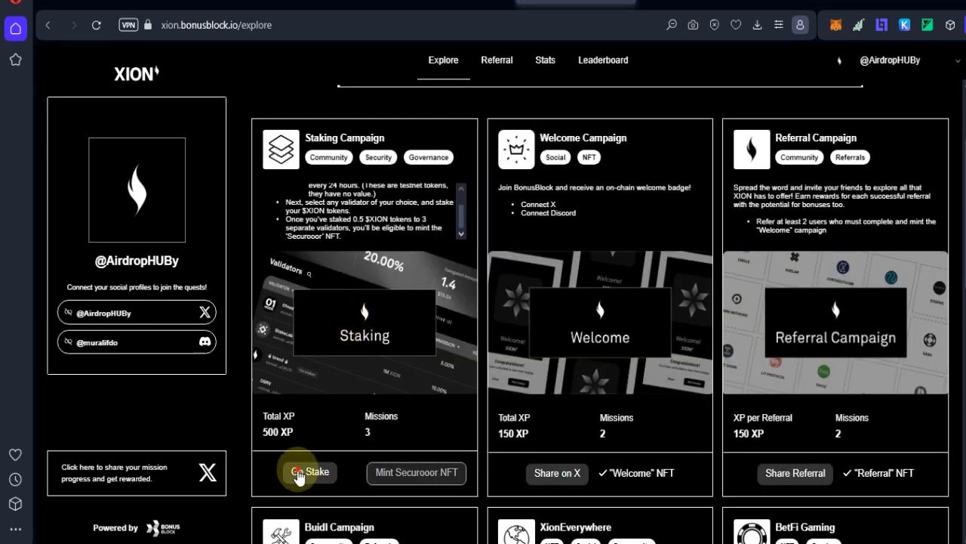
- Reach testnet.staking.burnt.com from the campaign, sign in to the XION dashboard and allow third-party access
{"action": "left_click", "coordinate": [308, 471]}
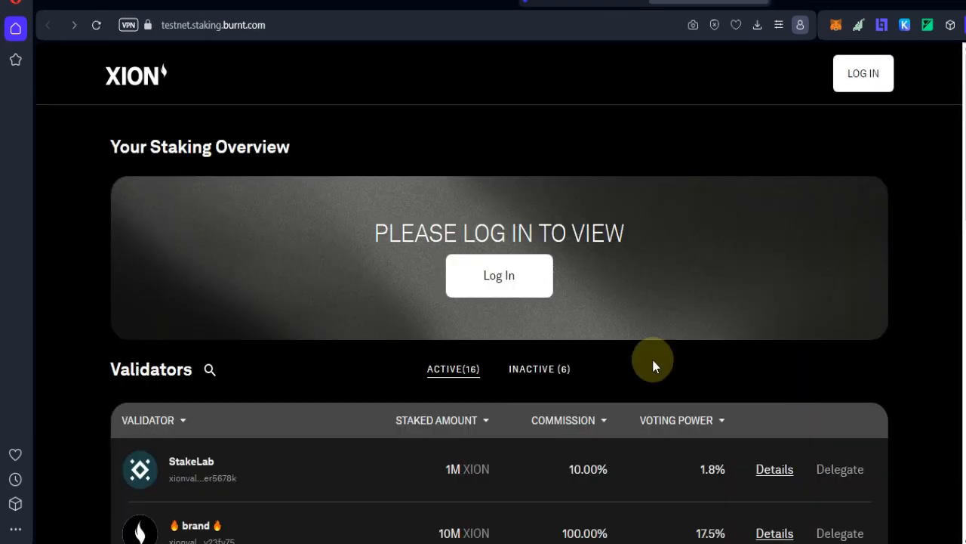
{"action": "mouse_move", "coordinate": [555, 317]}
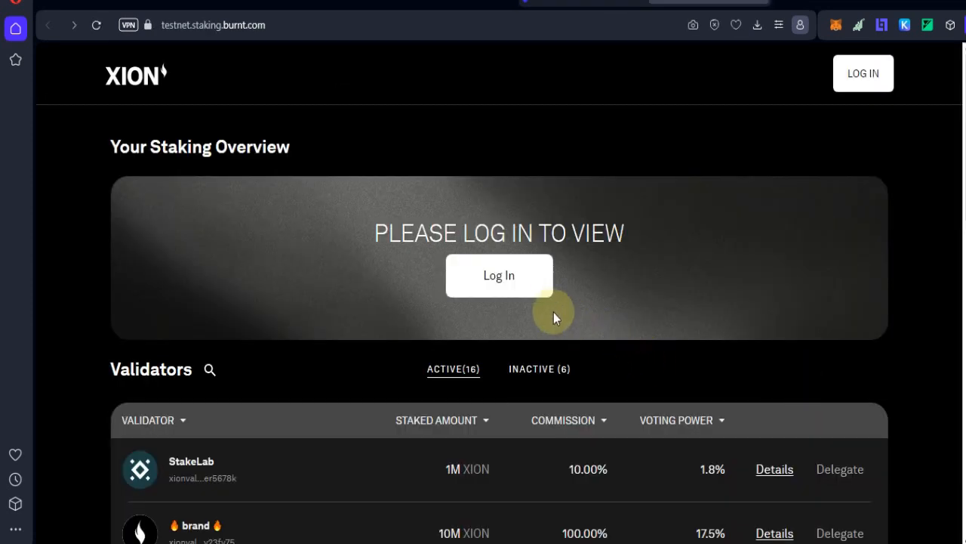
{"action": "left_click", "coordinate": [498, 275]}
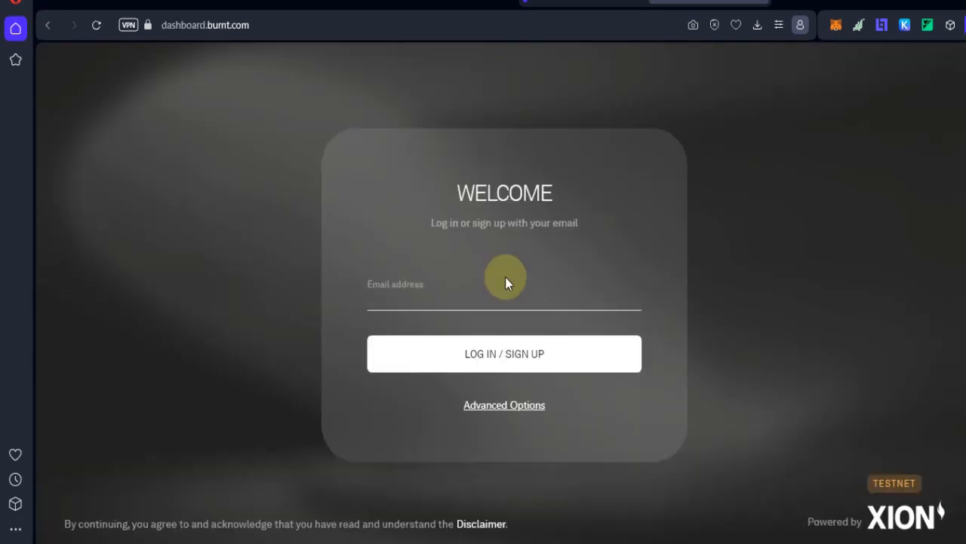
{"action": "left_click", "coordinate": [505, 353]}
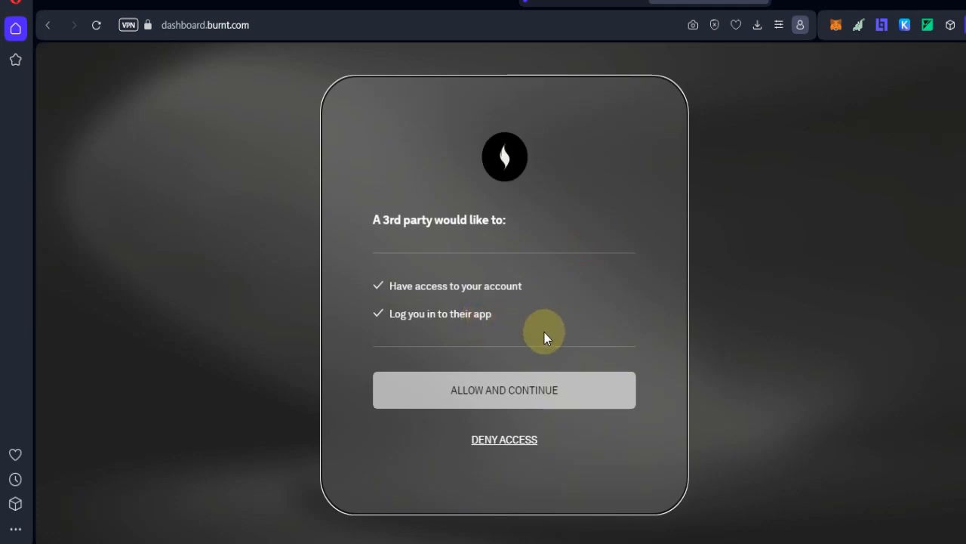
{"action": "left_click", "coordinate": [504, 390]}
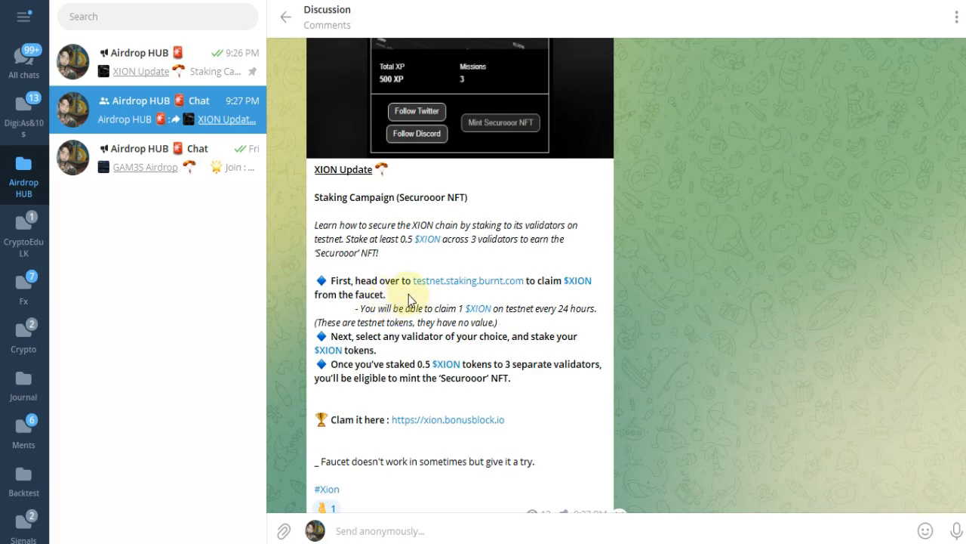
- Back on the testnet staking site, claim 1 testnet XION from the faucet
{"action": "left_click", "coordinate": [447, 420]}
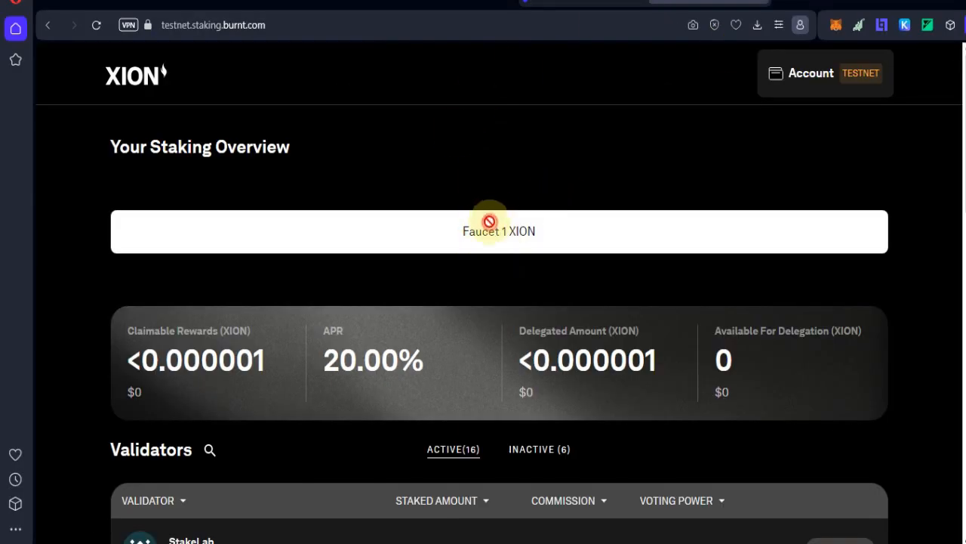
{"action": "left_click", "coordinate": [499, 231]}
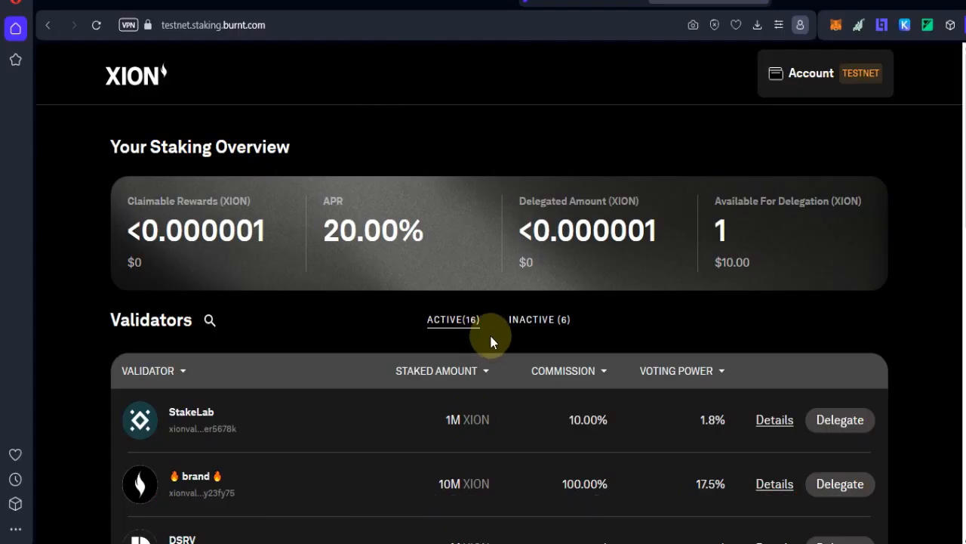
{"action": "mouse_move", "coordinate": [290, 468]}
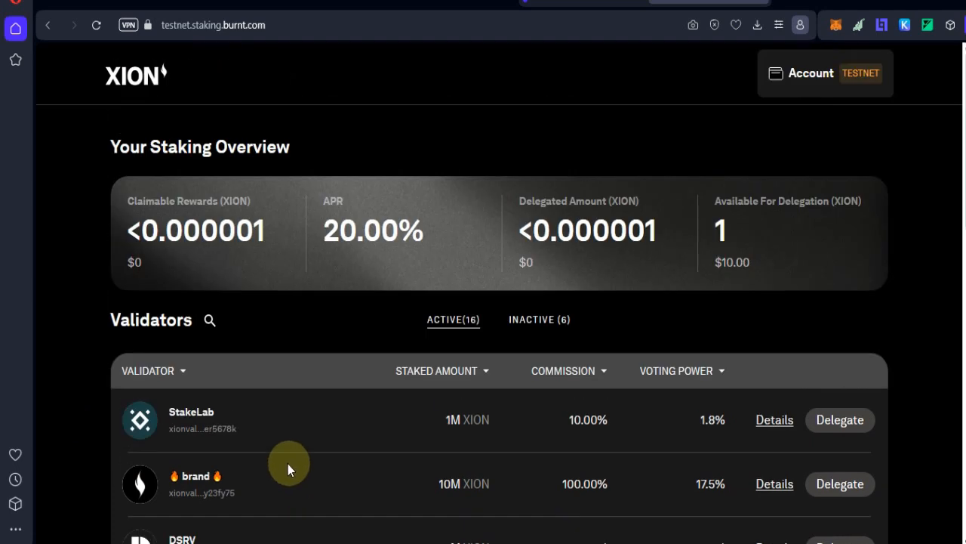
- Delegate 0.5 XION to the brand validator and confirm the delegation in the review dialog
{"action": "scroll", "scroll_direction": "down", "scroll_amount": 3}
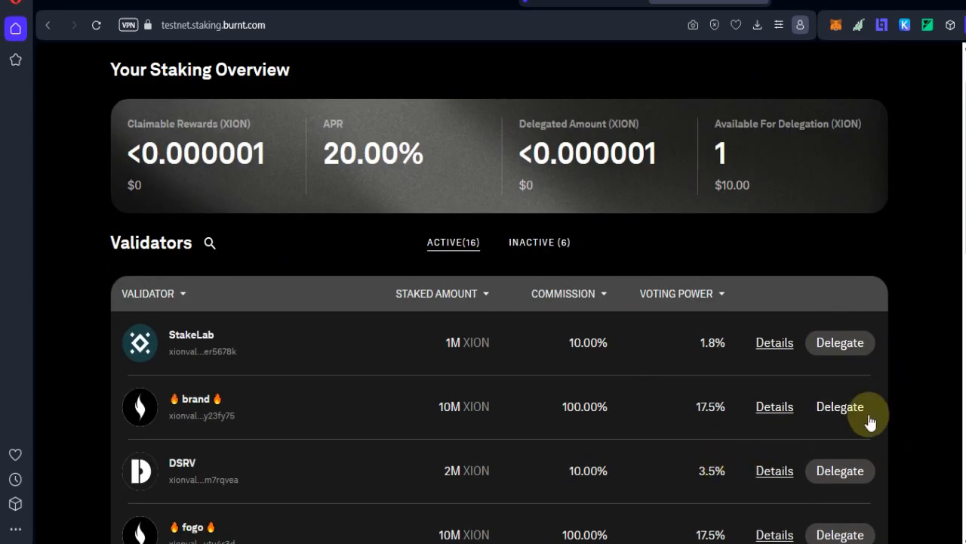
{"action": "left_click", "coordinate": [839, 406]}
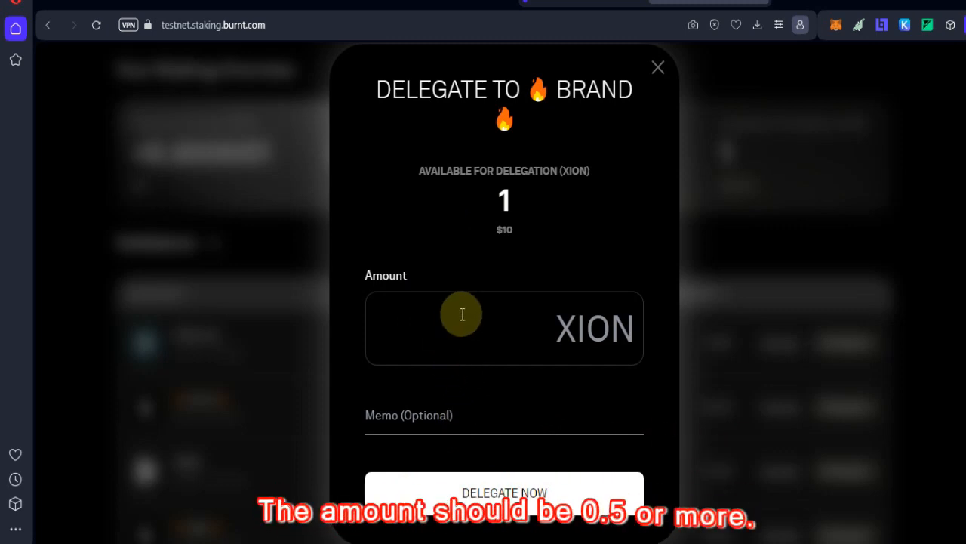
{"action": "type", "text": "0.5"}
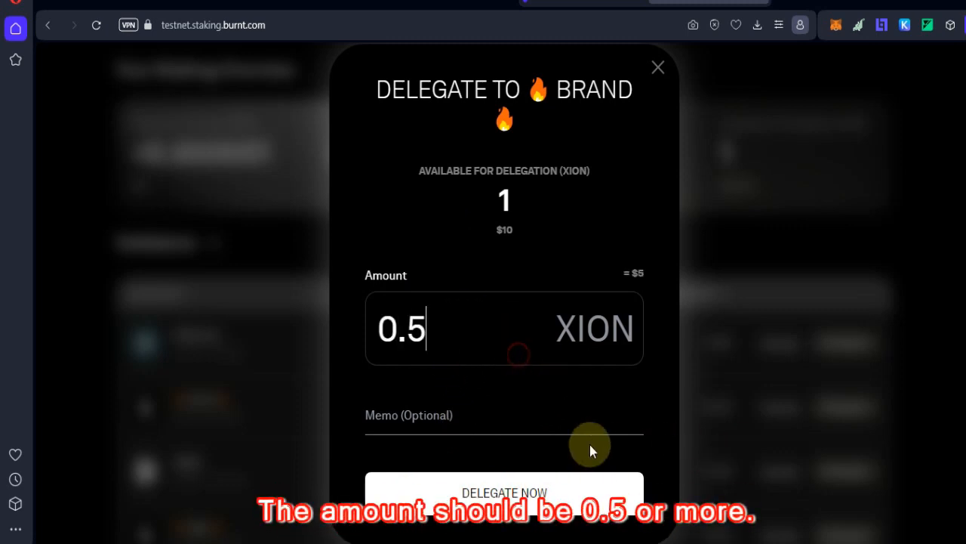
{"action": "left_click", "coordinate": [505, 492]}
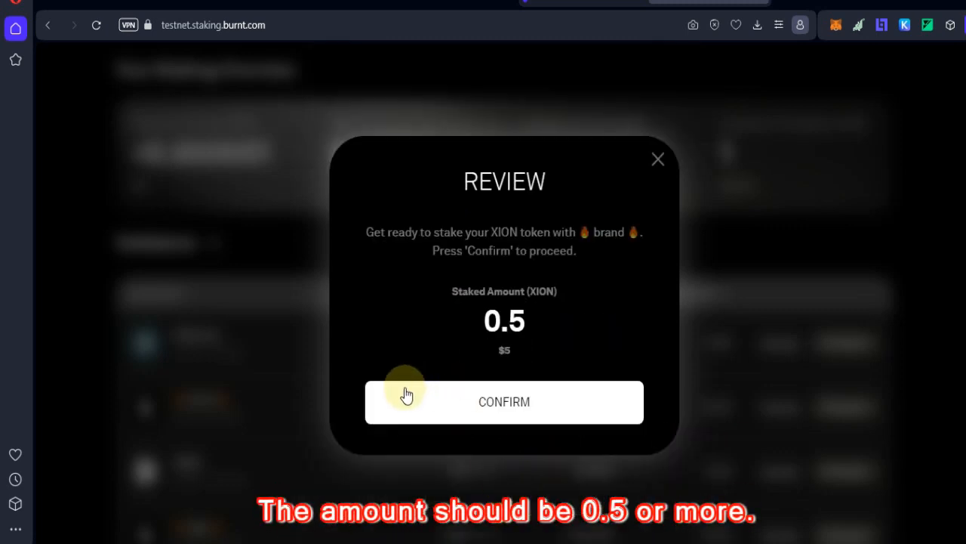
{"action": "left_click", "coordinate": [504, 401]}
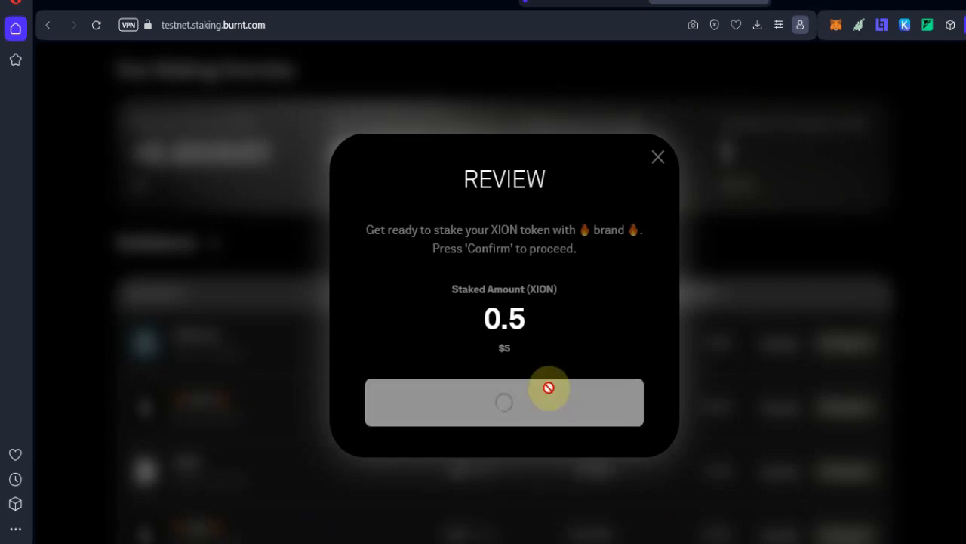
{"action": "left_click", "coordinate": [504, 401]}
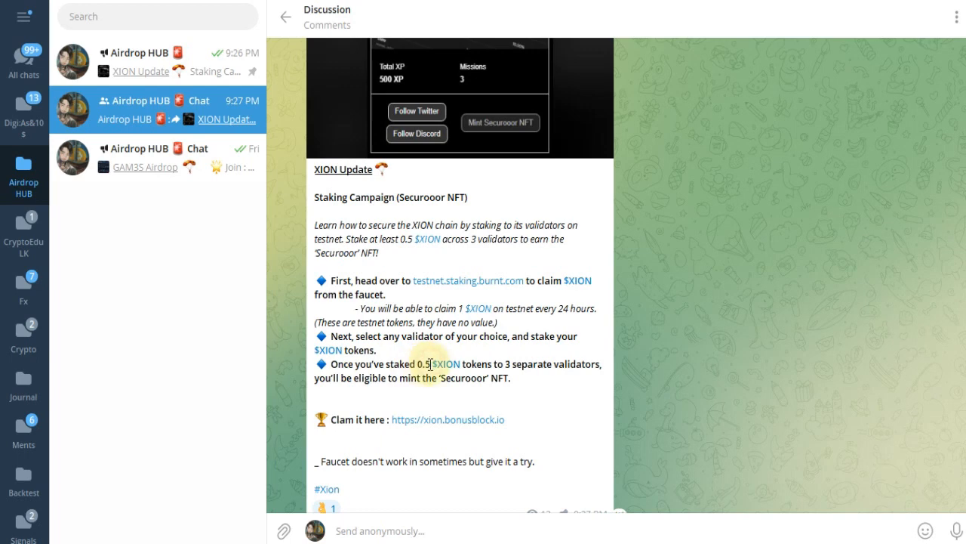
- Highlight the 0.5 XION across 3 validators requirement in Telegram, then switch to the staking overview
{"action": "left_click_drag", "start_coordinate": [426, 363], "coordinate": [510, 377]}
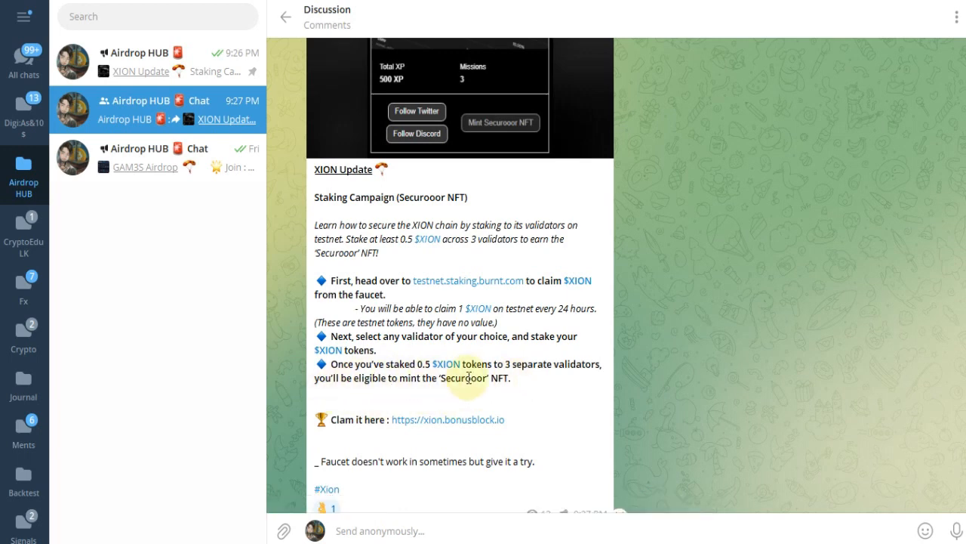
{"action": "left_click", "coordinate": [468, 279]}
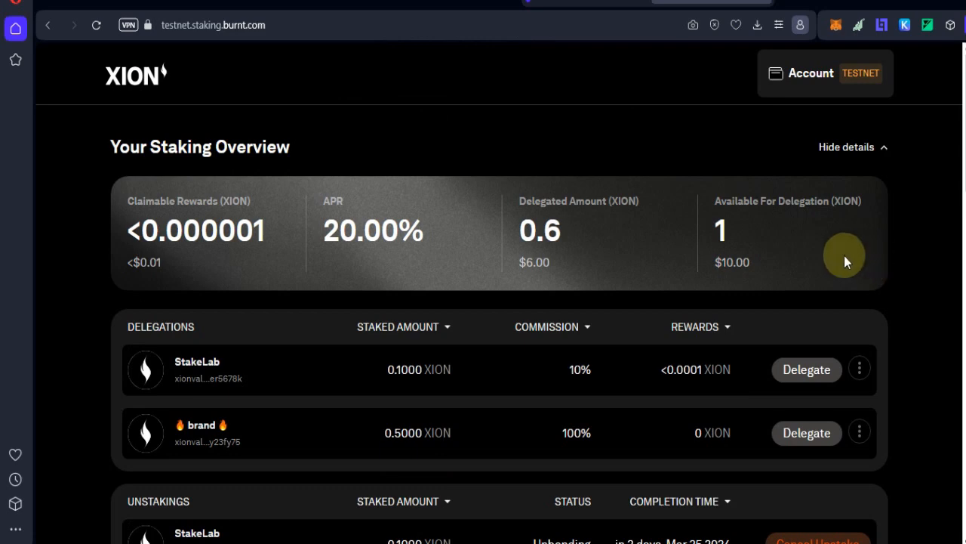
{"action": "mouse_move", "coordinate": [815, 229]}
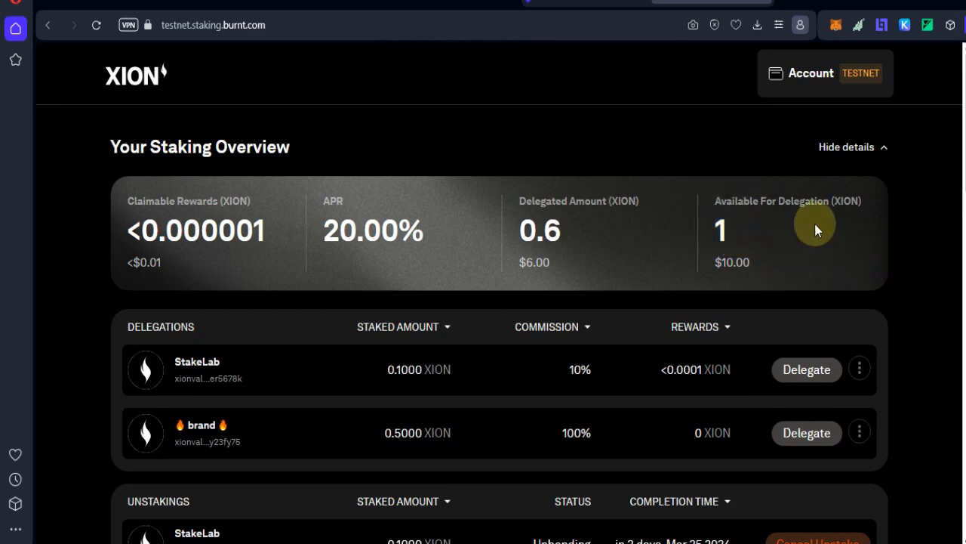
- Check the 0.1 StakeLab unstaking and brand's 0.5 staked amount, then reach the Validators table
{"action": "scroll", "scroll_direction": "down", "scroll_amount": 3}
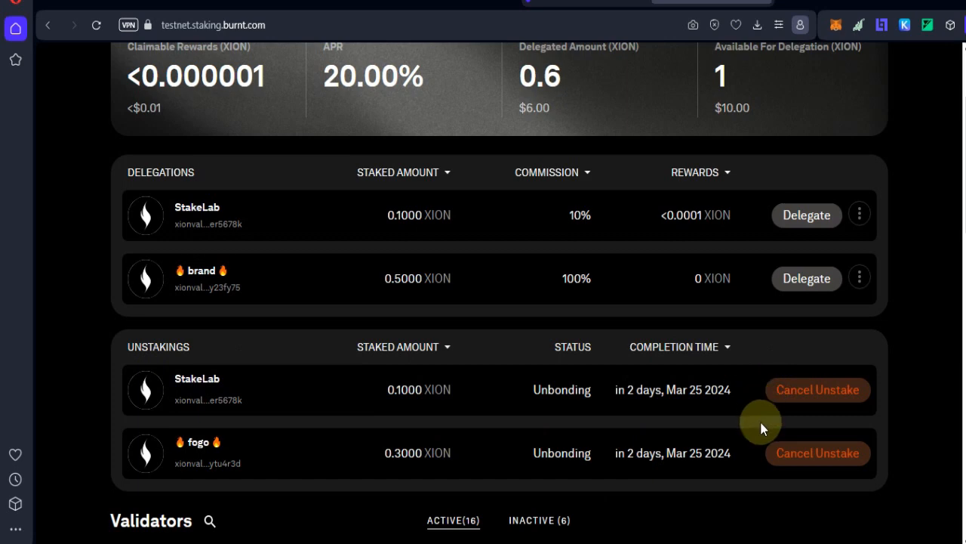
{"action": "mouse_move", "coordinate": [487, 471]}
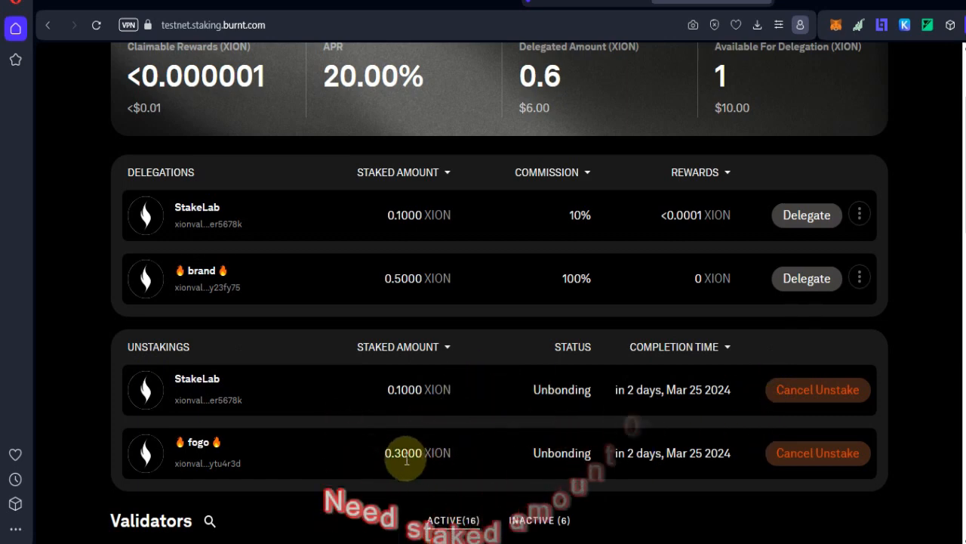
{"action": "double_click", "coordinate": [393, 389]}
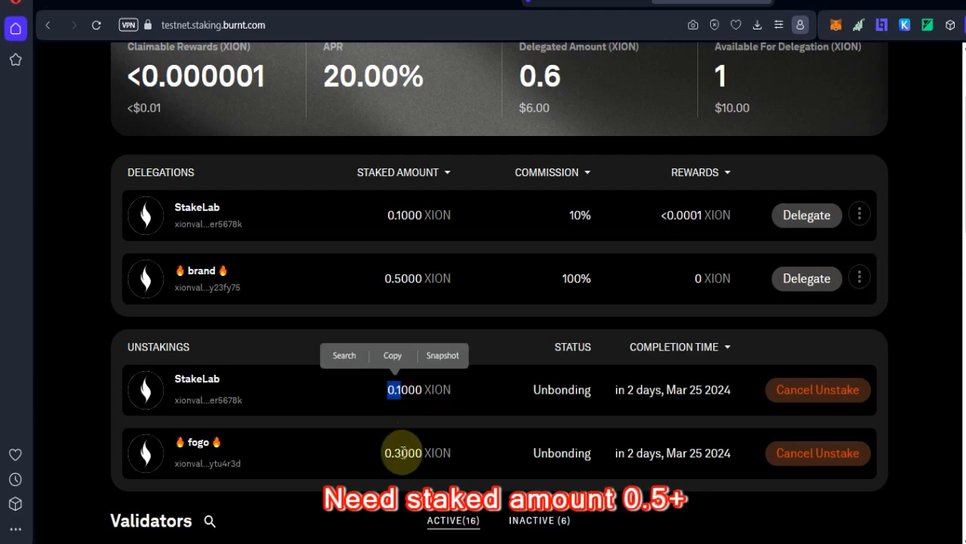
{"action": "left_click", "coordinate": [402, 453]}
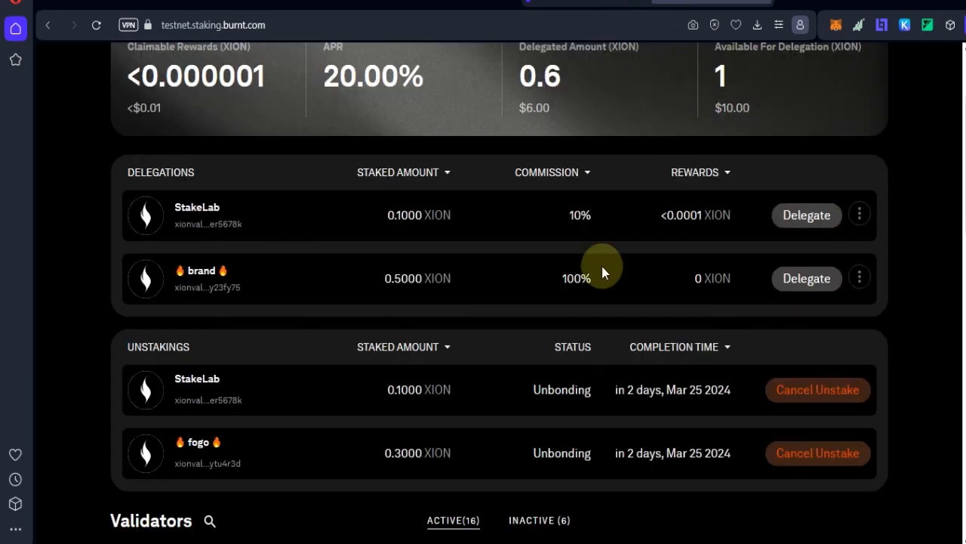
{"action": "double_click", "coordinate": [404, 278]}
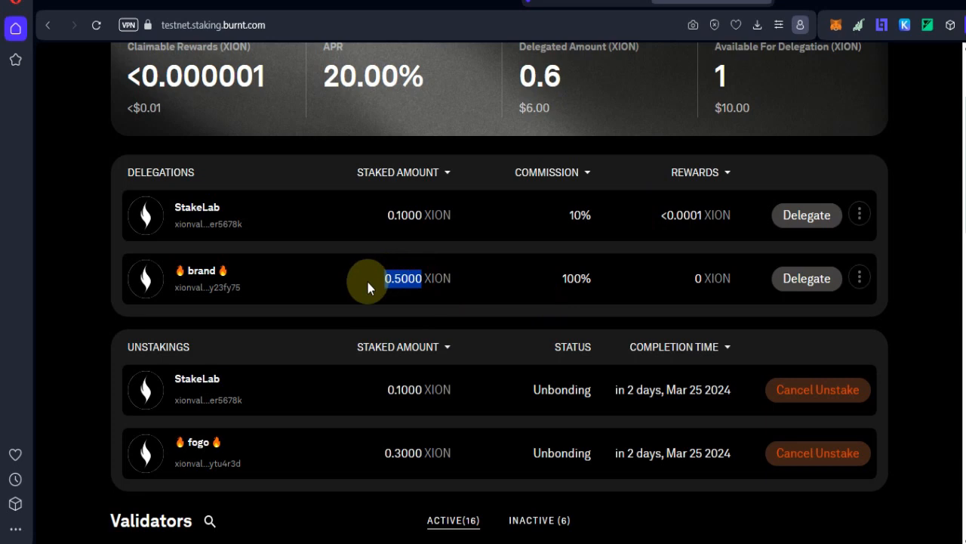
{"action": "scroll", "scroll_direction": "down", "scroll_amount": 3}
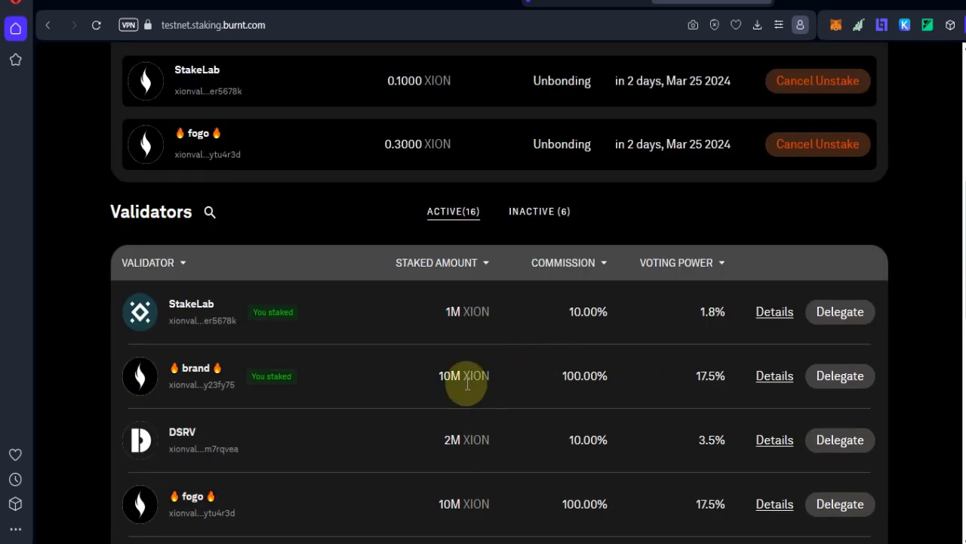
{"action": "scroll", "scroll_direction": "down", "scroll_amount": 3}
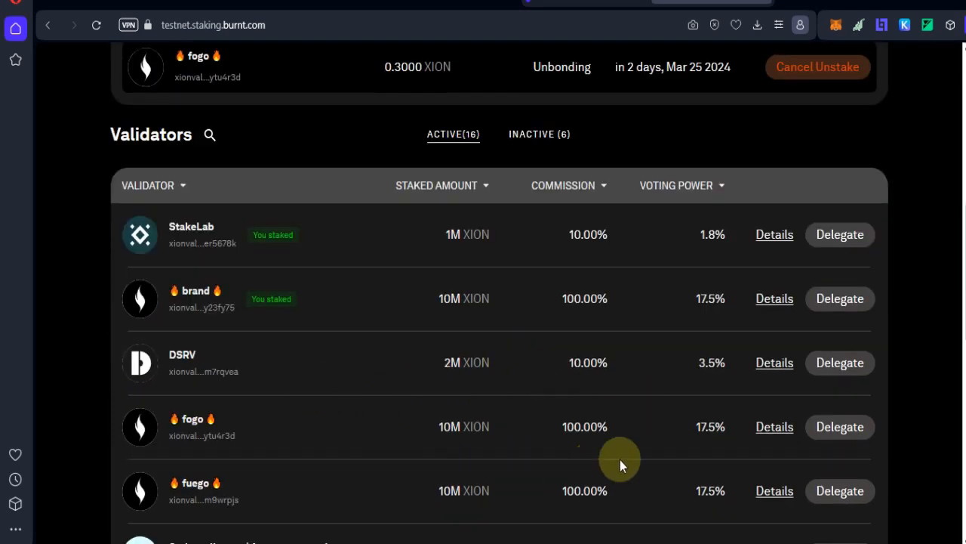
- Delegate 0.5 XION to the fogo validator and confirm it, bringing delegations to 1.1 XION
{"action": "left_click", "coordinate": [840, 426]}
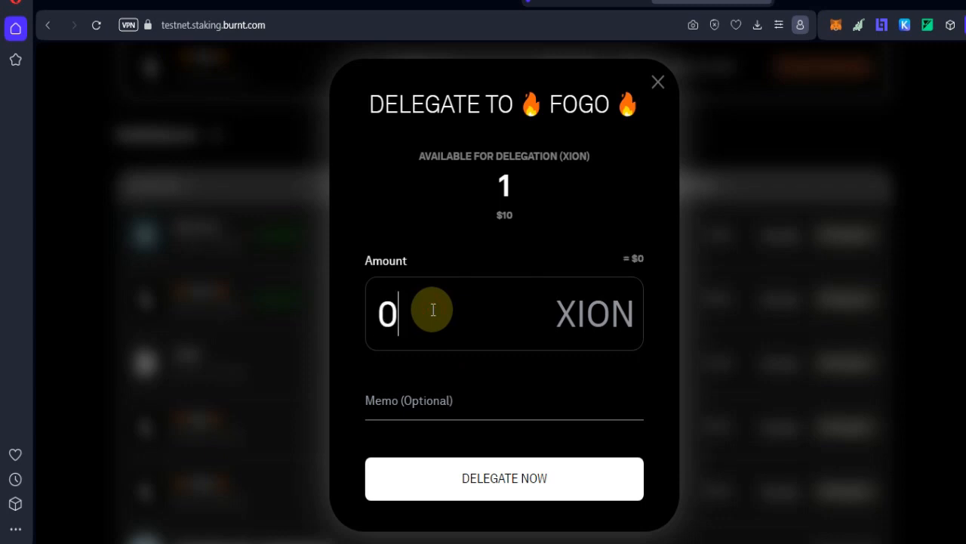
{"action": "left_click", "coordinate": [504, 477]}
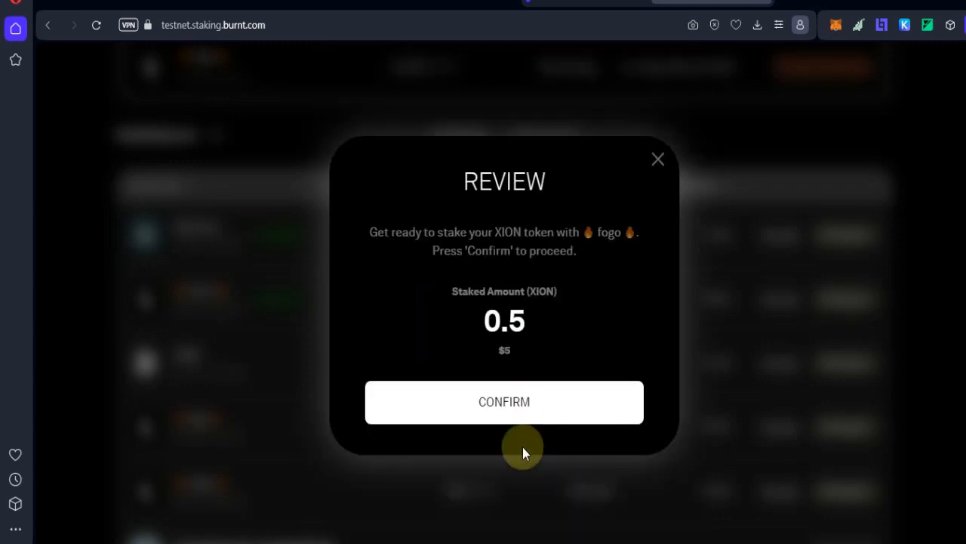
{"action": "left_click", "coordinate": [505, 402]}
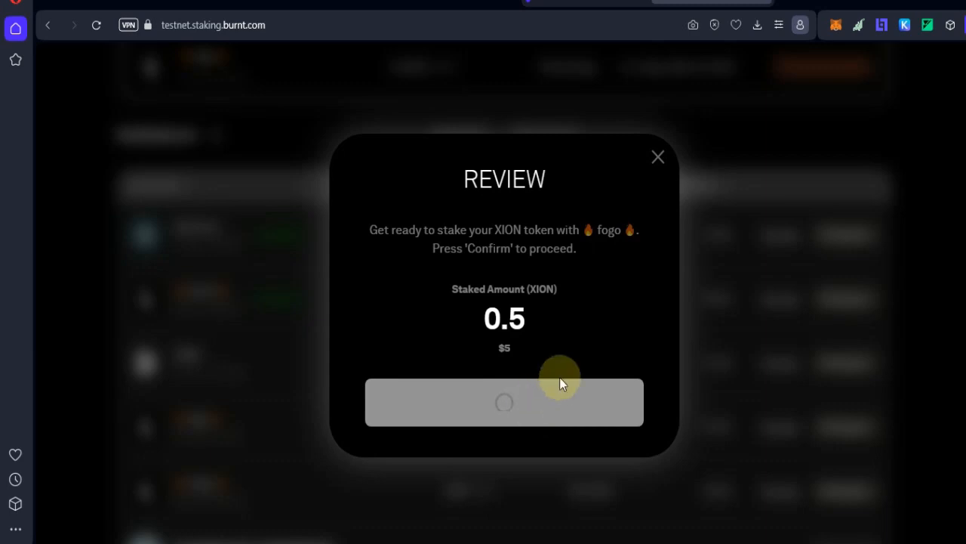
{"action": "left_click", "coordinate": [505, 401]}
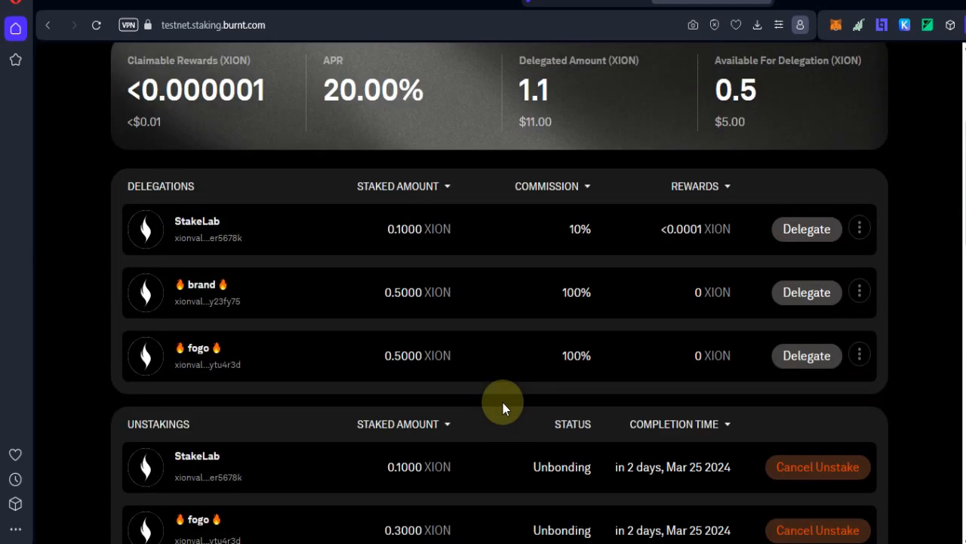
{"action": "double_click", "coordinate": [402, 356]}
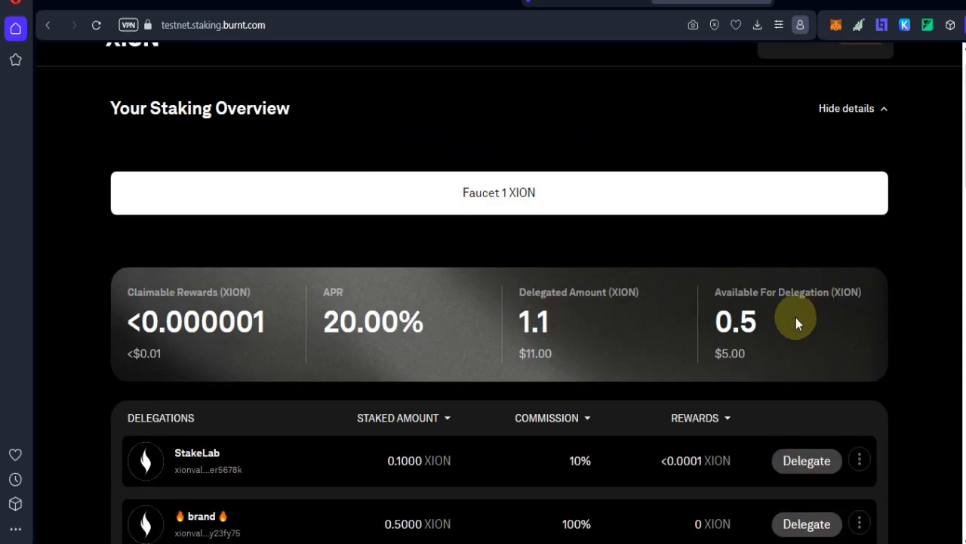
{"action": "scroll", "scroll_direction": "down", "scroll_amount": 3}
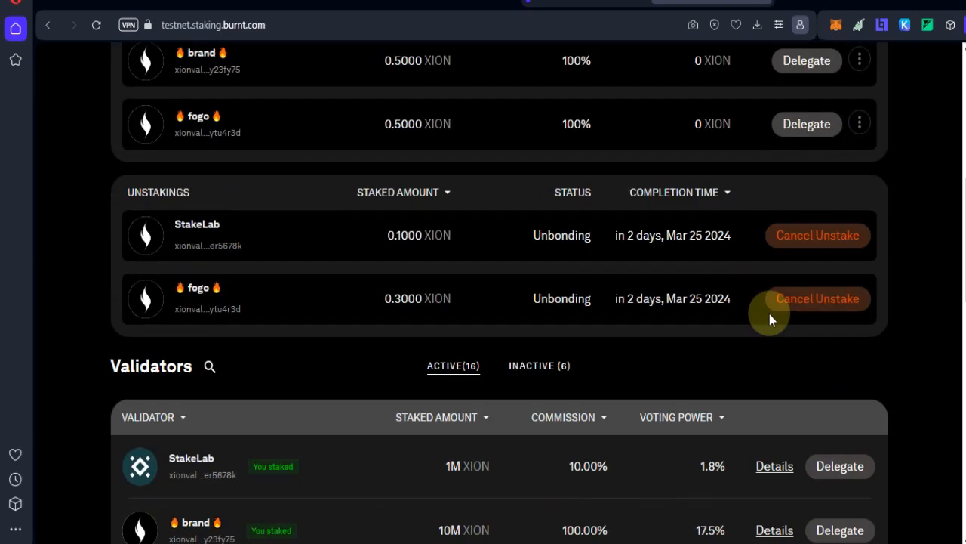
{"action": "scroll", "scroll_direction": "down", "scroll_amount": 3}
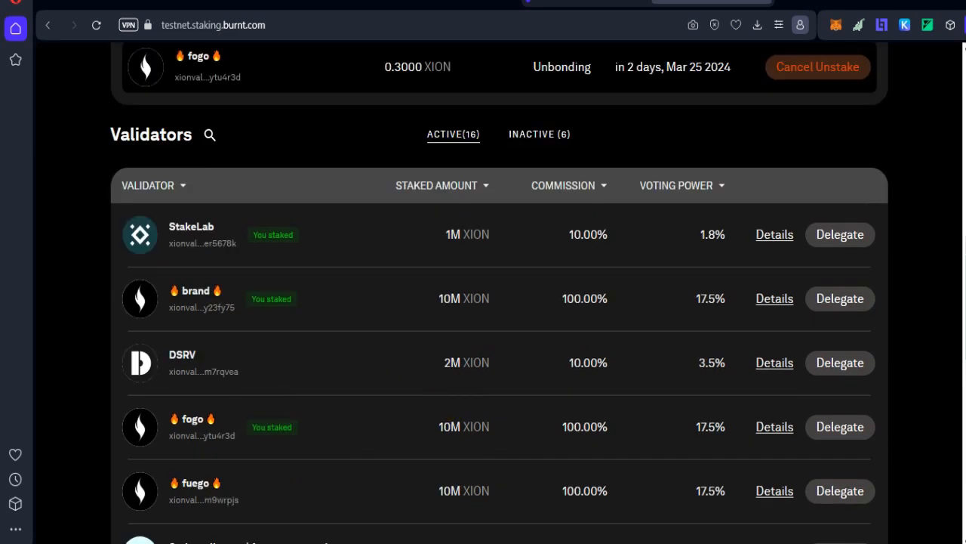
- Delegate another 0.5 XION to fogo, then follow the xion.bonusblock.io claim link from Telegram
{"action": "left_click", "coordinate": [839, 426]}
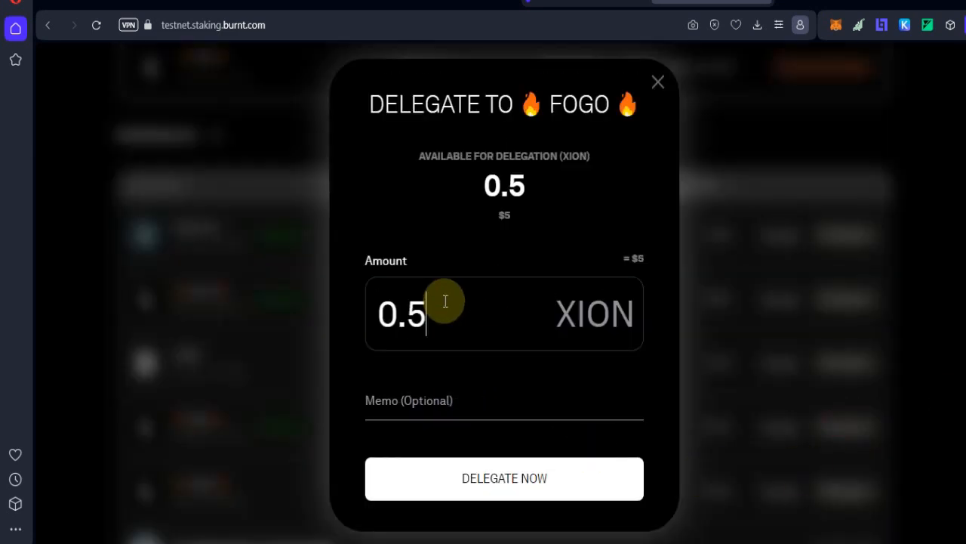
{"action": "left_click", "coordinate": [504, 477]}
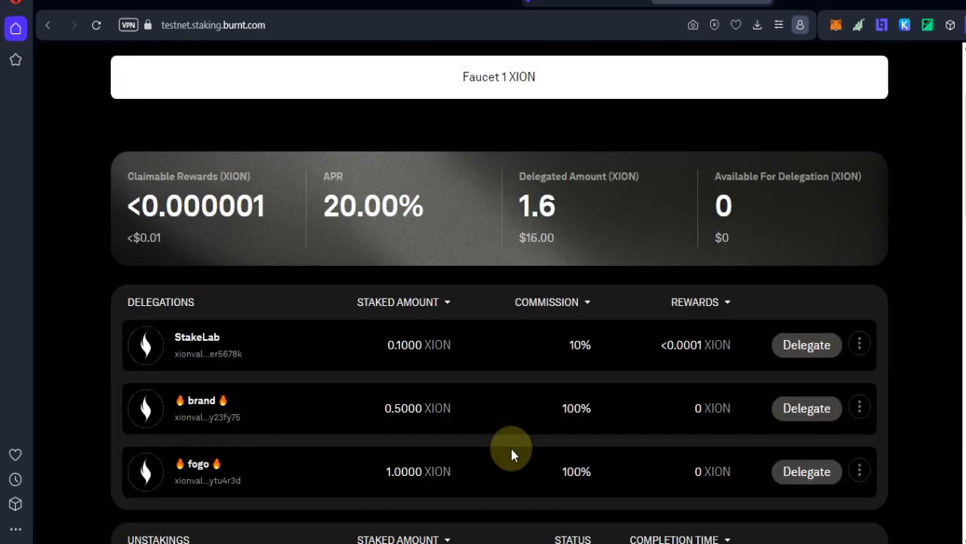
{"action": "scroll", "scroll_direction": "down", "scroll_amount": 3}
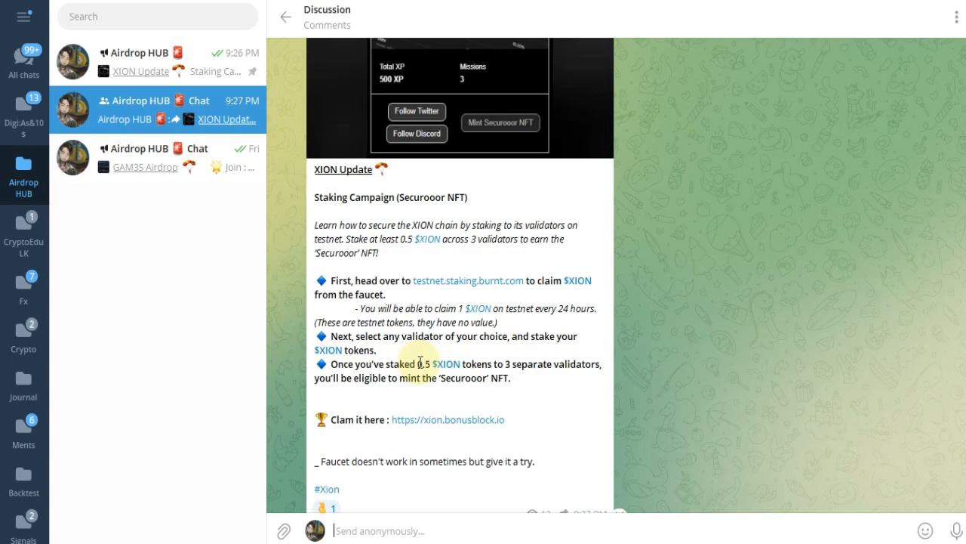
{"action": "left_click", "coordinate": [468, 280]}
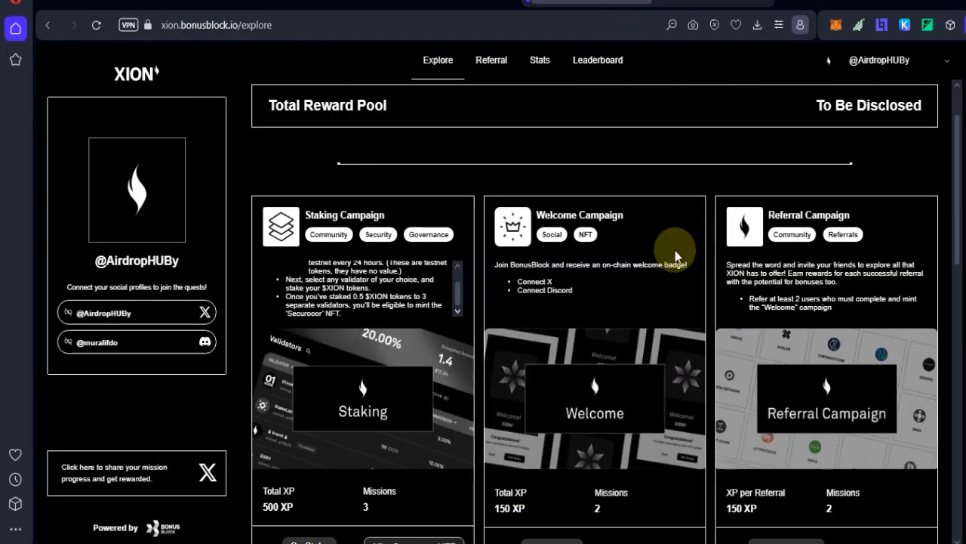
{"action": "scroll", "scroll_direction": "down", "scroll_amount": 3}
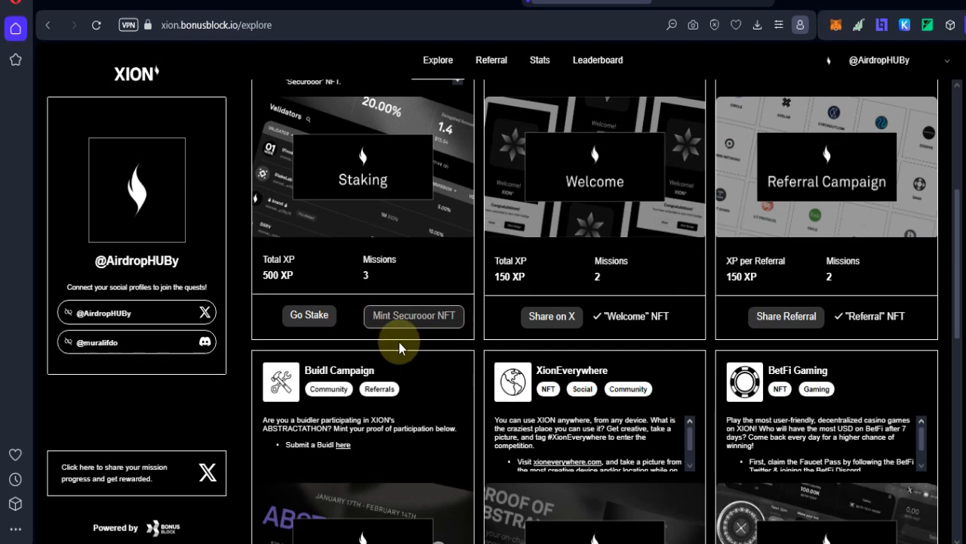
{"action": "mouse_move", "coordinate": [468, 349]}
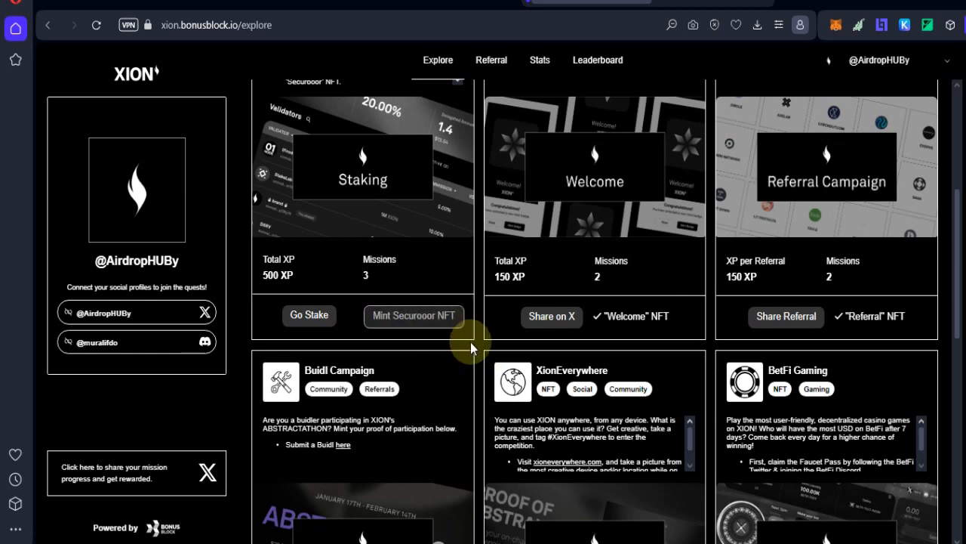
{"action": "mouse_move", "coordinate": [477, 355]}
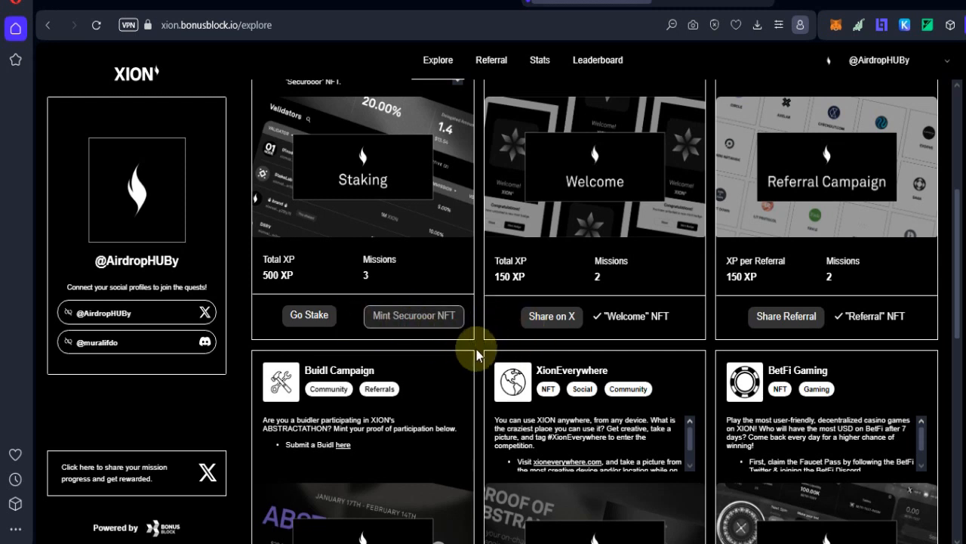
{"action": "mouse_move", "coordinate": [85, 24]}
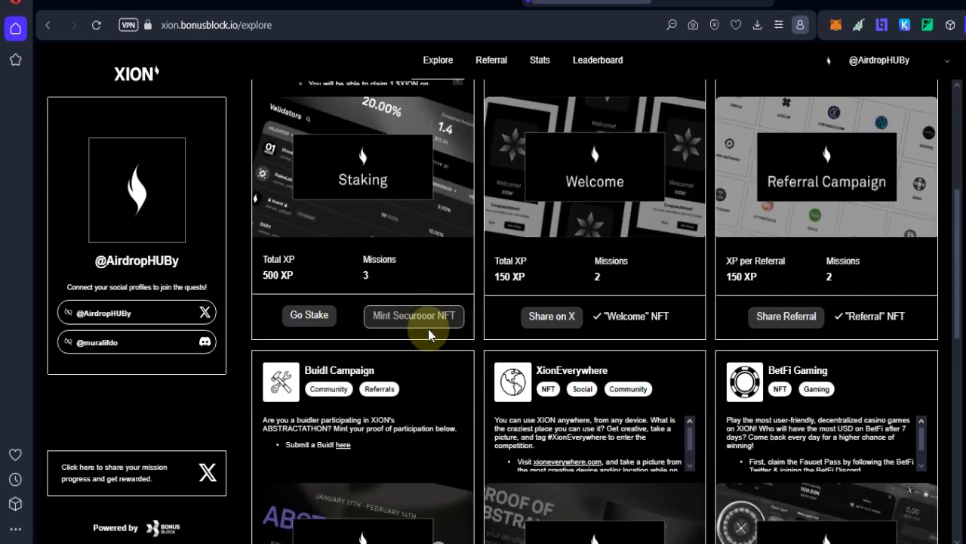
{"action": "mouse_move", "coordinate": [484, 345]}
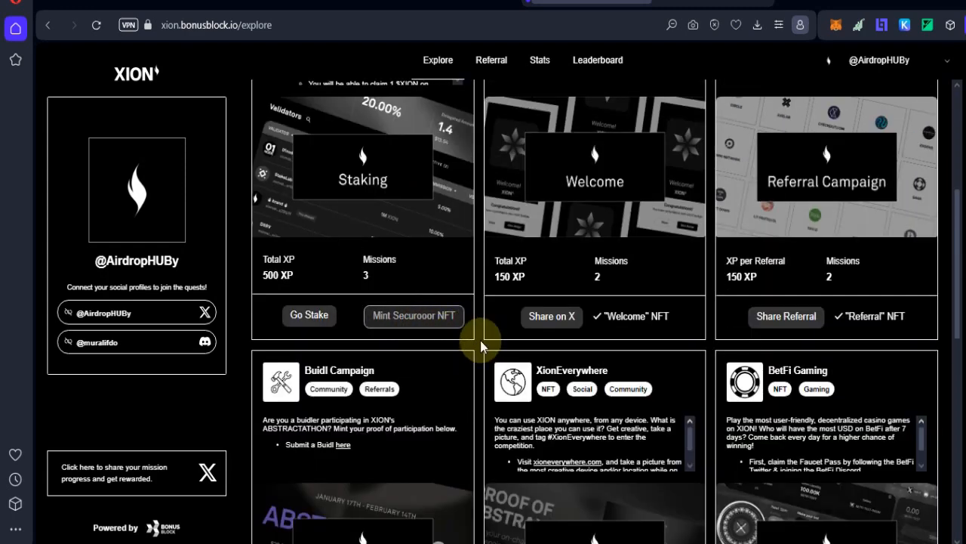
{"action": "mouse_move", "coordinate": [413, 317]}
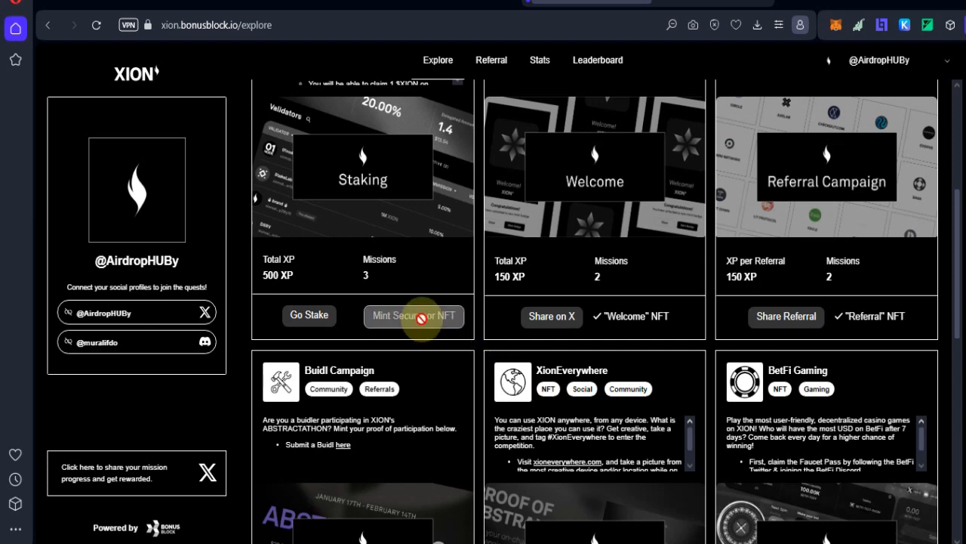
{"action": "mouse_move", "coordinate": [480, 349]}
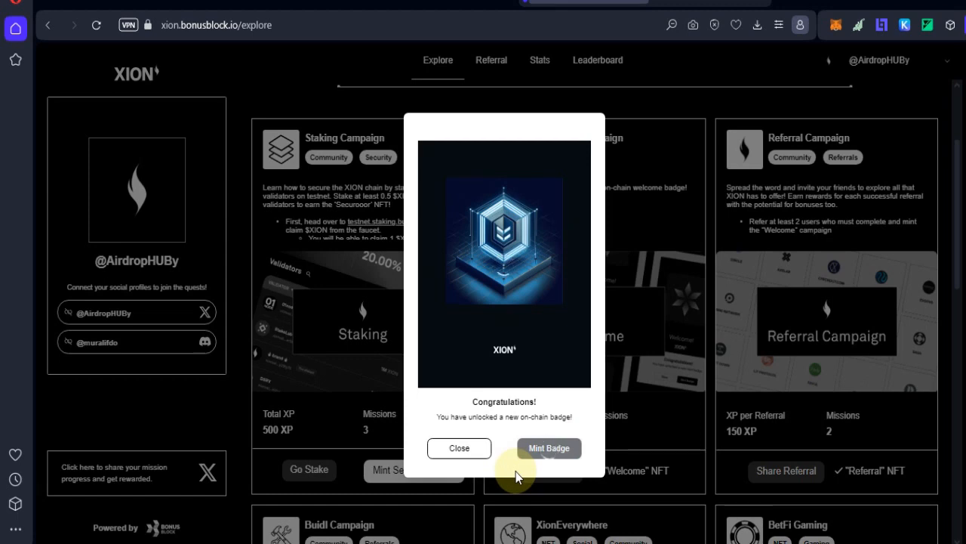
- Mint the unlocked Securooor NFT badge for the Staking Campaign
{"action": "left_click", "coordinate": [550, 447]}
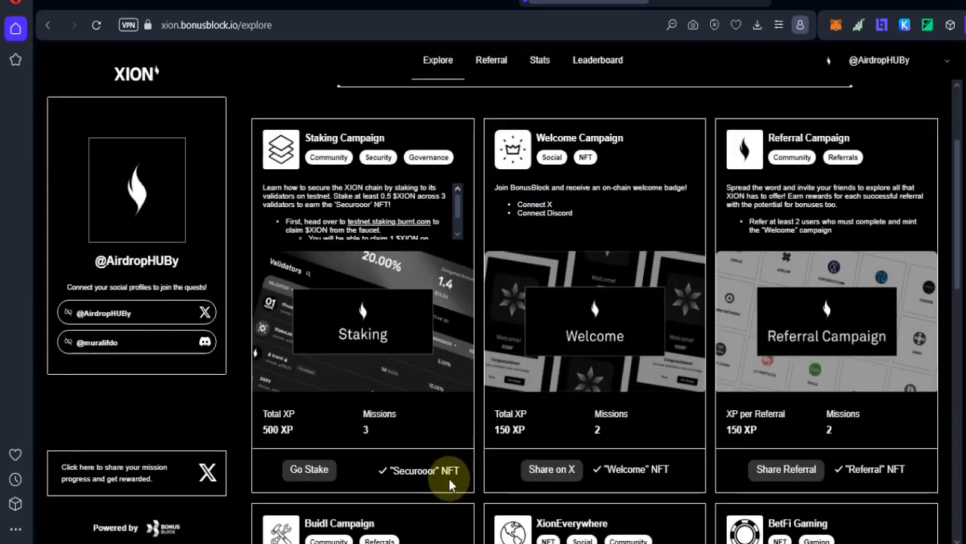
{"action": "mouse_move", "coordinate": [468, 478]}
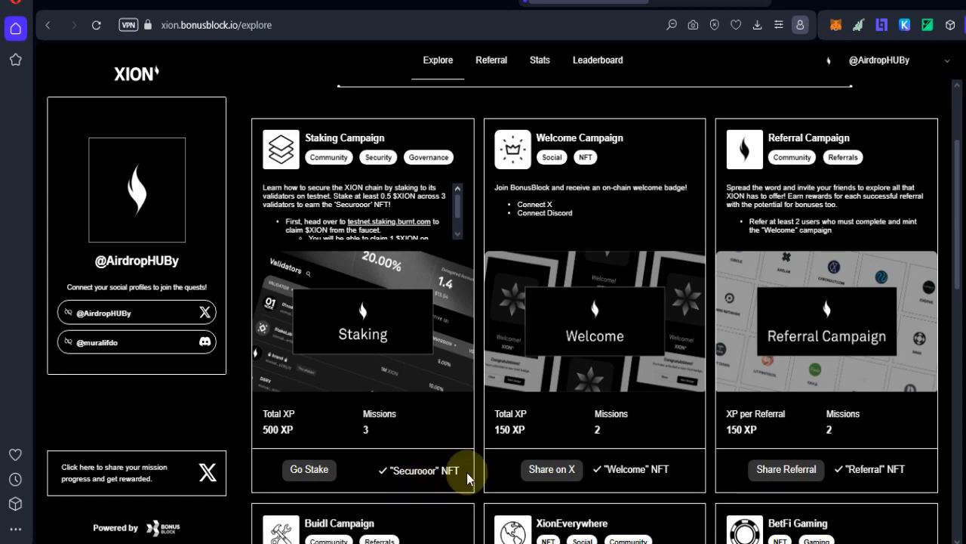
{"action": "scroll", "scroll_direction": "down", "scroll_amount": 3}
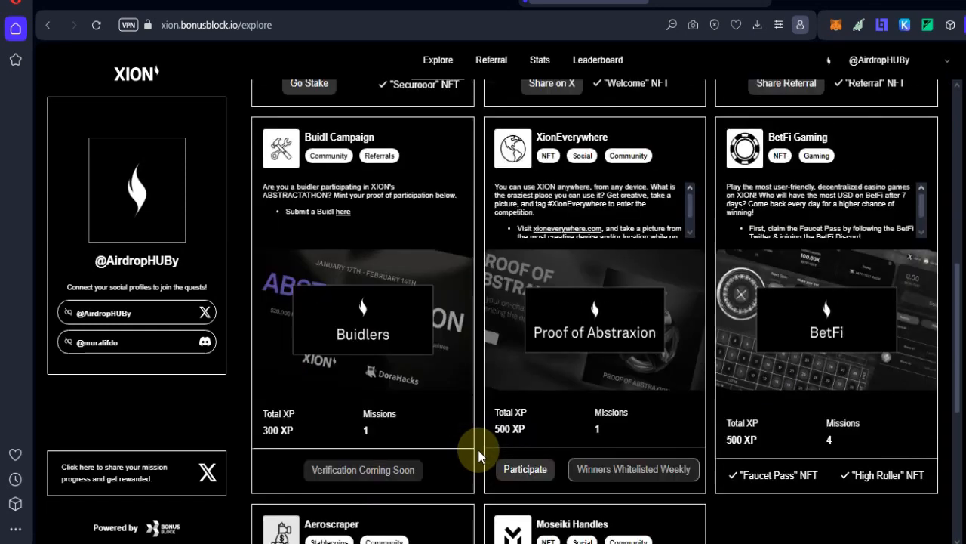
{"action": "scroll", "scroll_direction": "down", "scroll_amount": 3}
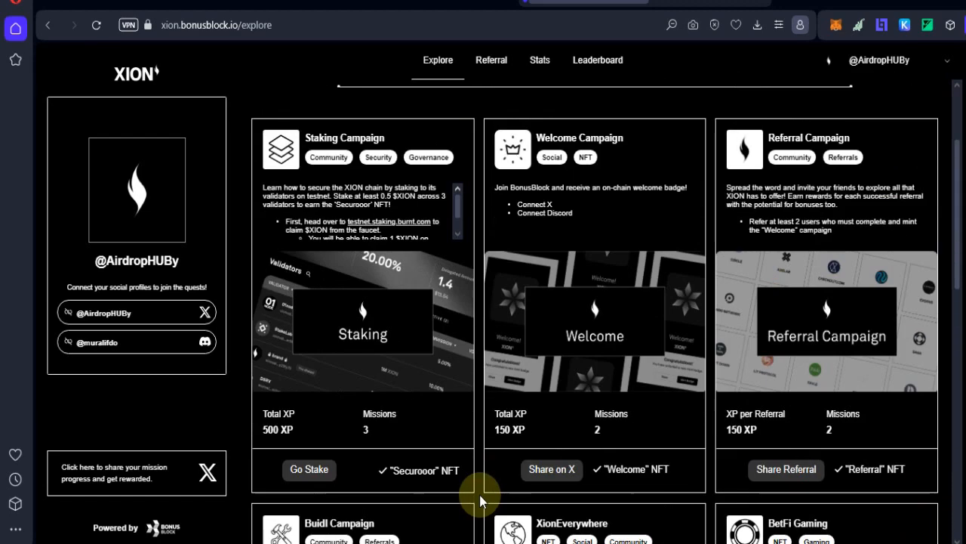
{"action": "mouse_move", "coordinate": [465, 483]}
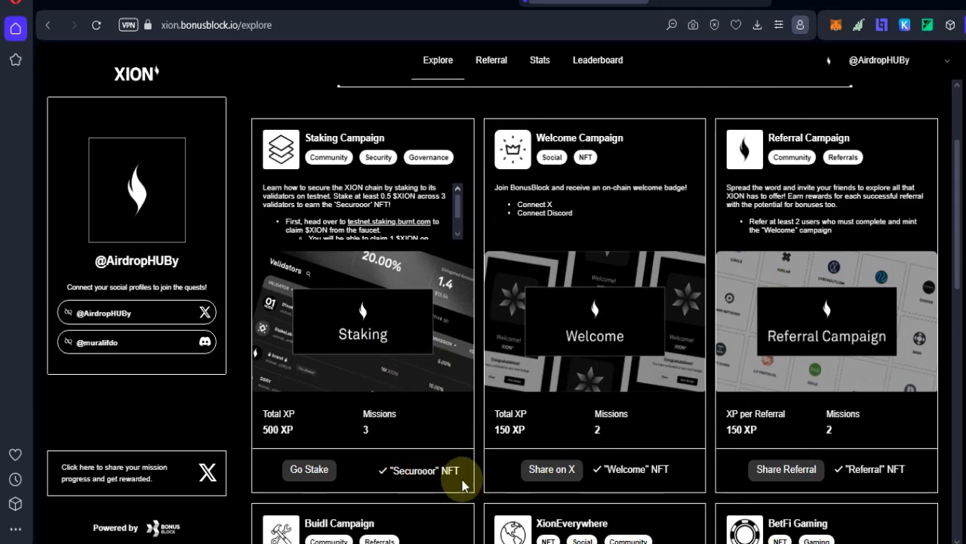
{"action": "scroll", "scroll_direction": "down", "scroll_amount": 3}
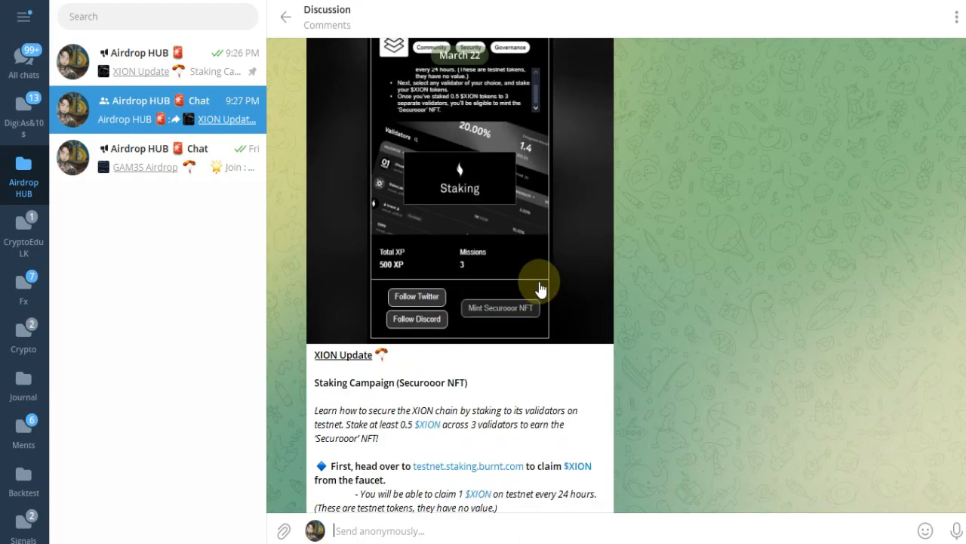
- Leave the comments thread and return to the Airdrop HUB channel's XION Update Staking Campaign post
{"action": "scroll", "scroll_direction": "down", "scroll_amount": 3}
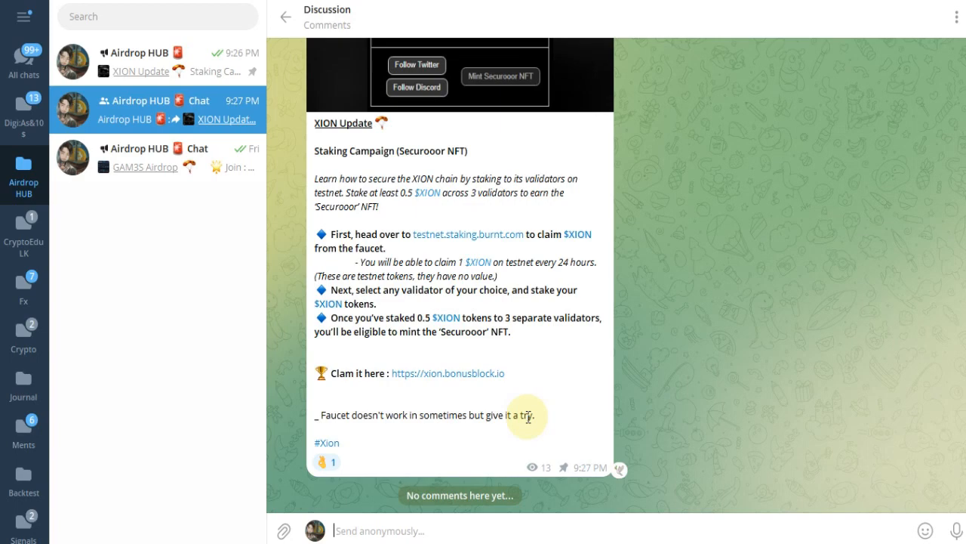
{"action": "left_click", "coordinate": [286, 16]}
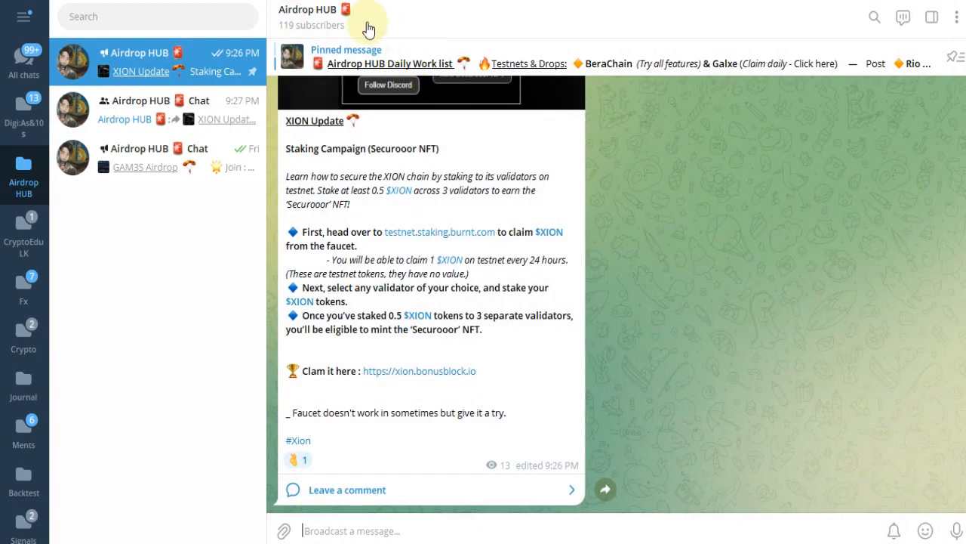